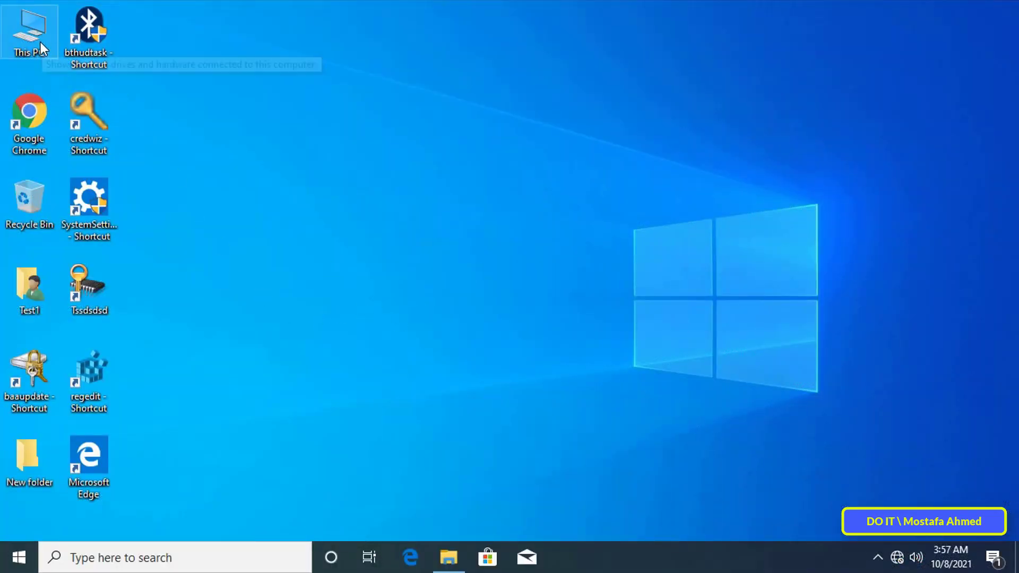
View This PC maximized and confirm the USB (E:) drive is accessible with 1.83 GB free of 7.45 GB
{"action": "double_click", "coordinate": [29, 30]}
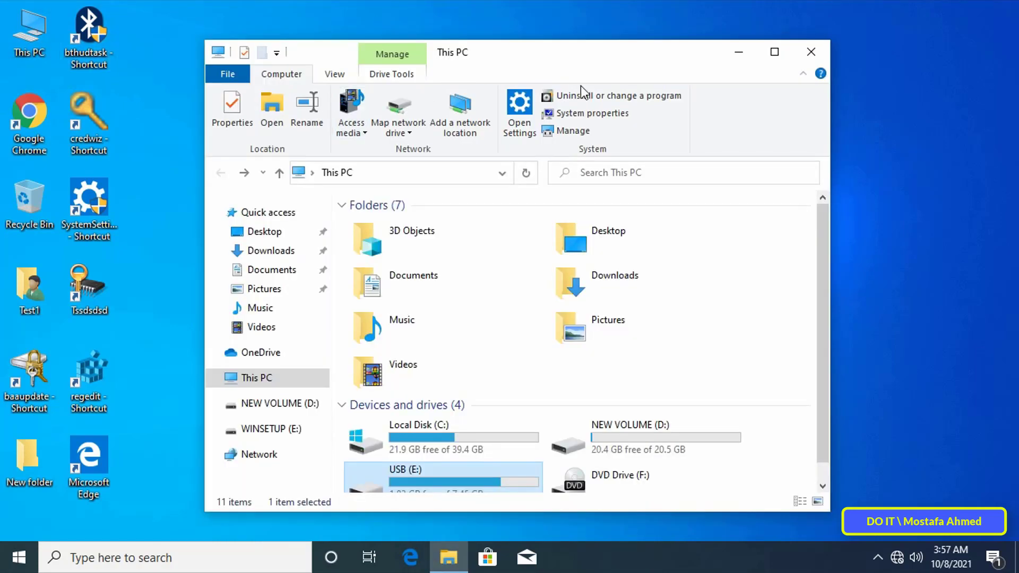
{"action": "left_click", "coordinate": [773, 52]}
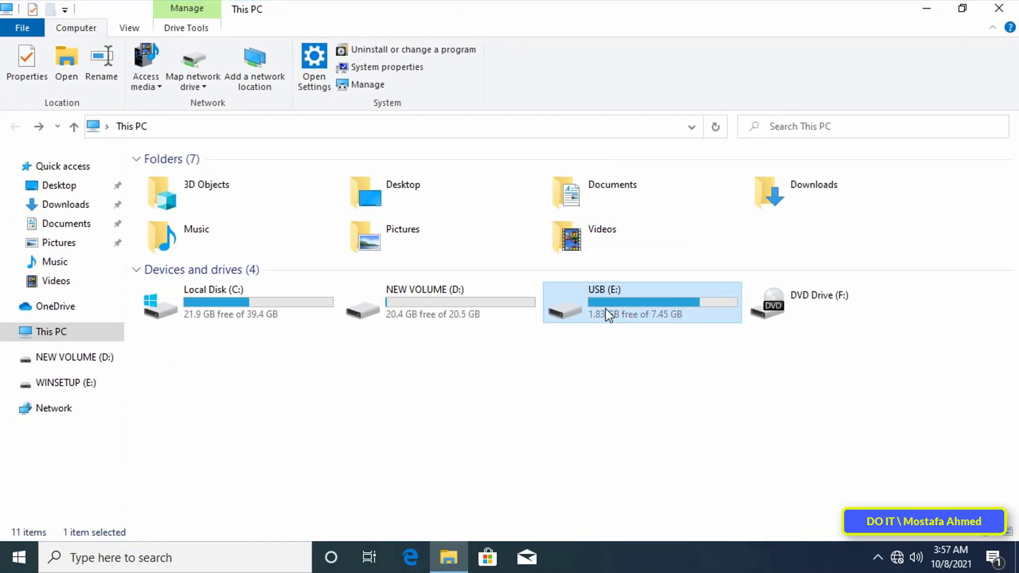
{"action": "mouse_move", "coordinate": [607, 315]}
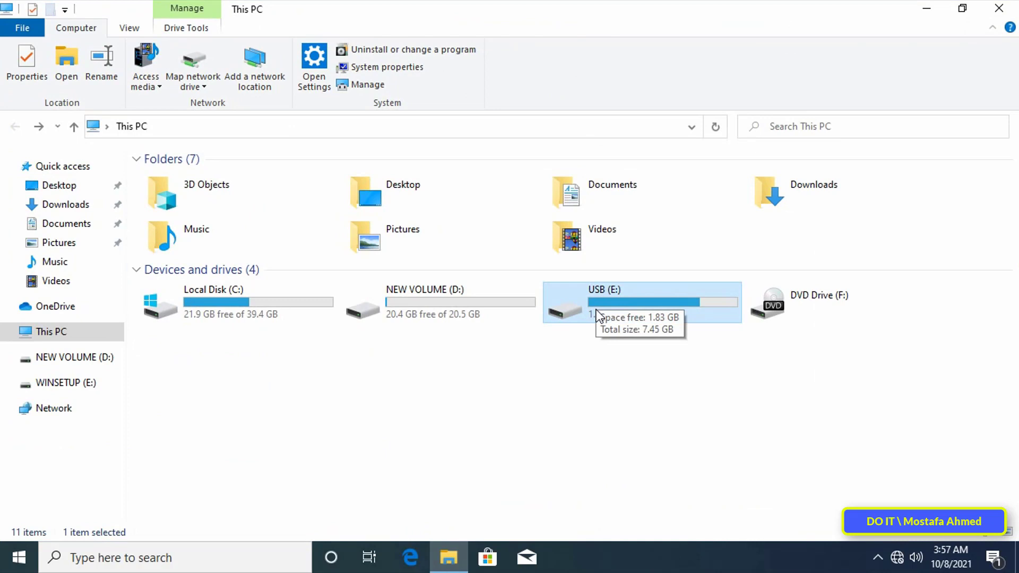
{"action": "double_click", "coordinate": [604, 303]}
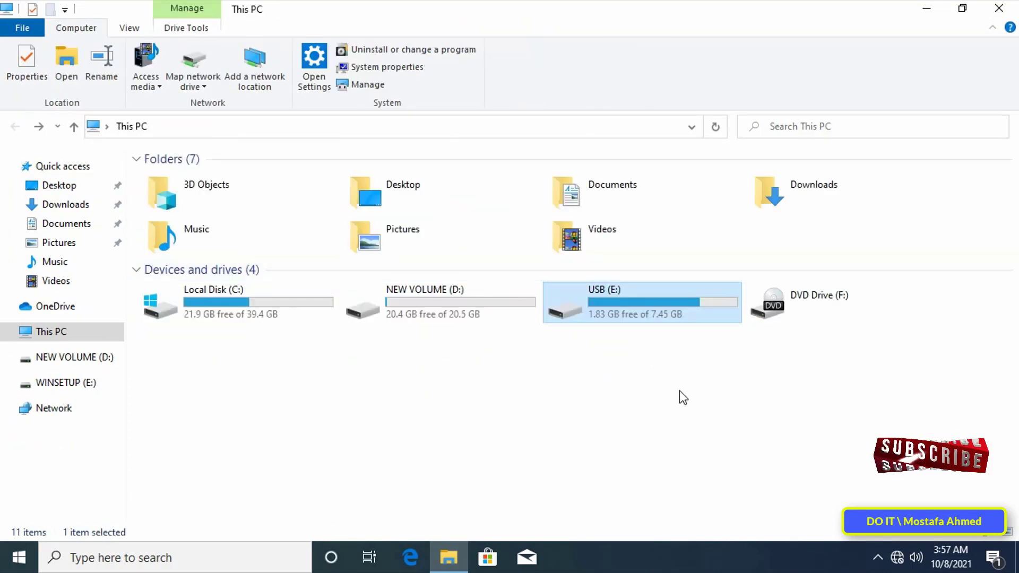
{"action": "mouse_move", "coordinate": [435, 401]}
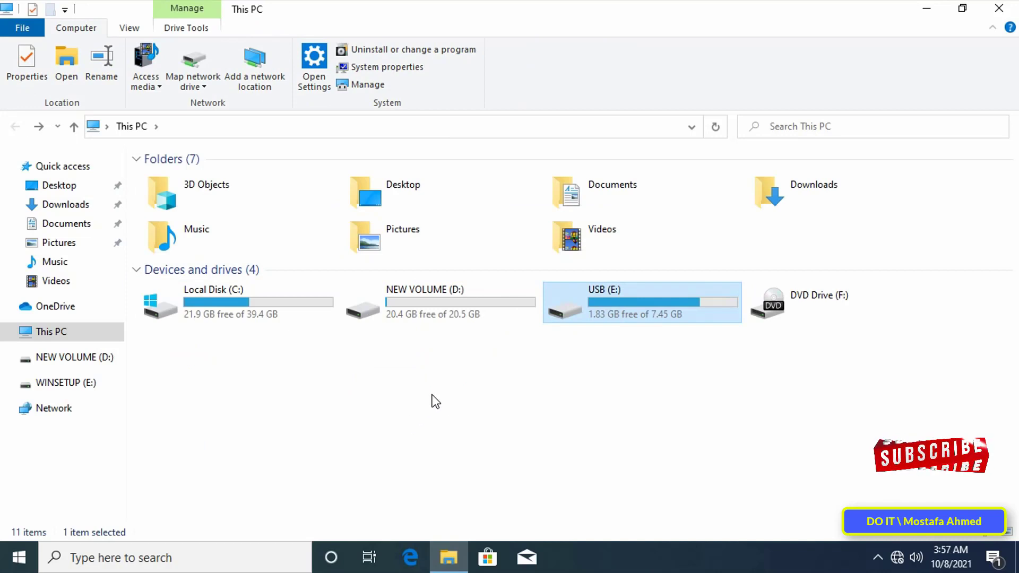
{"action": "mouse_move", "coordinate": [618, 318]}
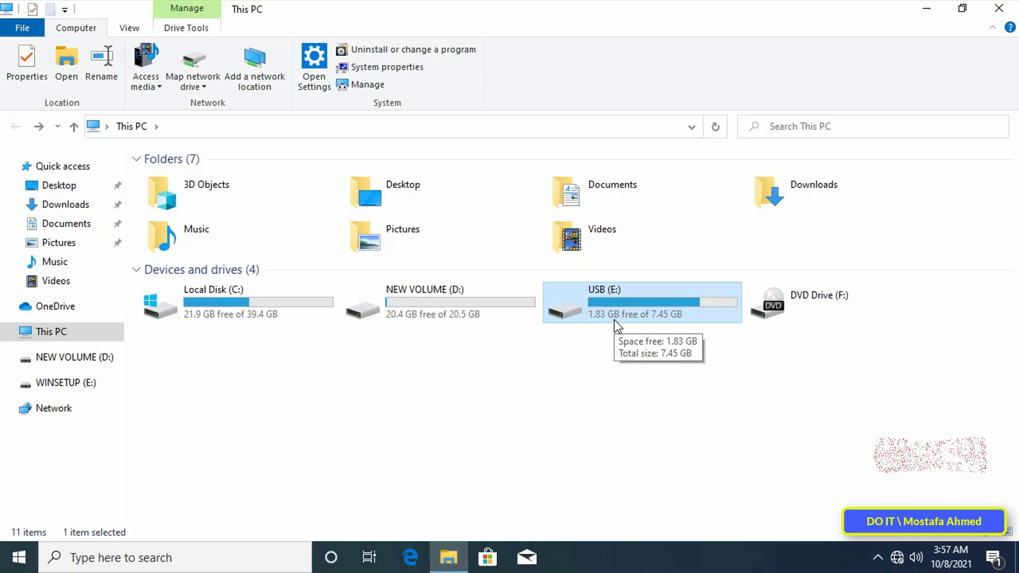
{"action": "mouse_move", "coordinate": [629, 388]}
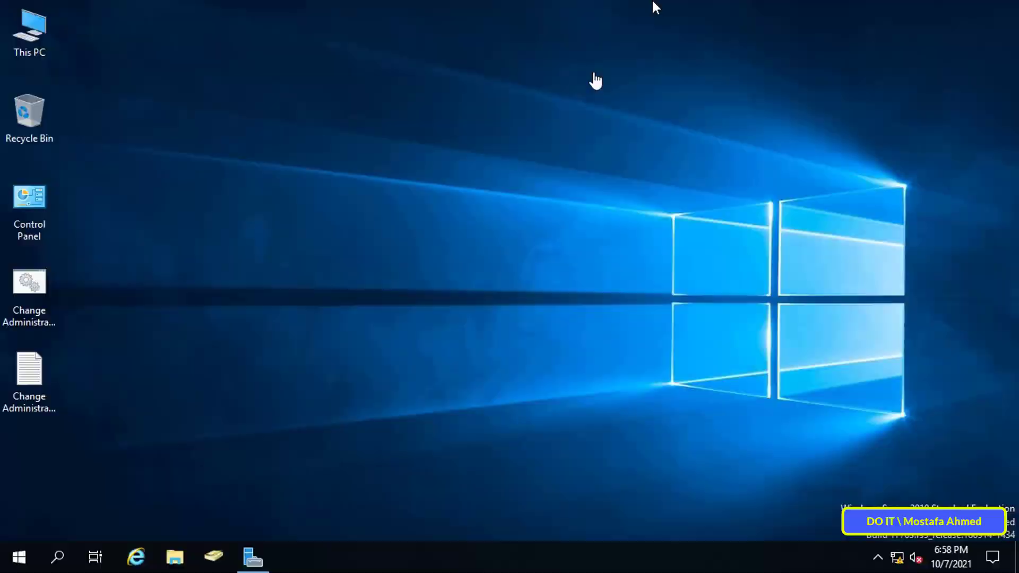
{"action": "mouse_move", "coordinate": [431, 334]}
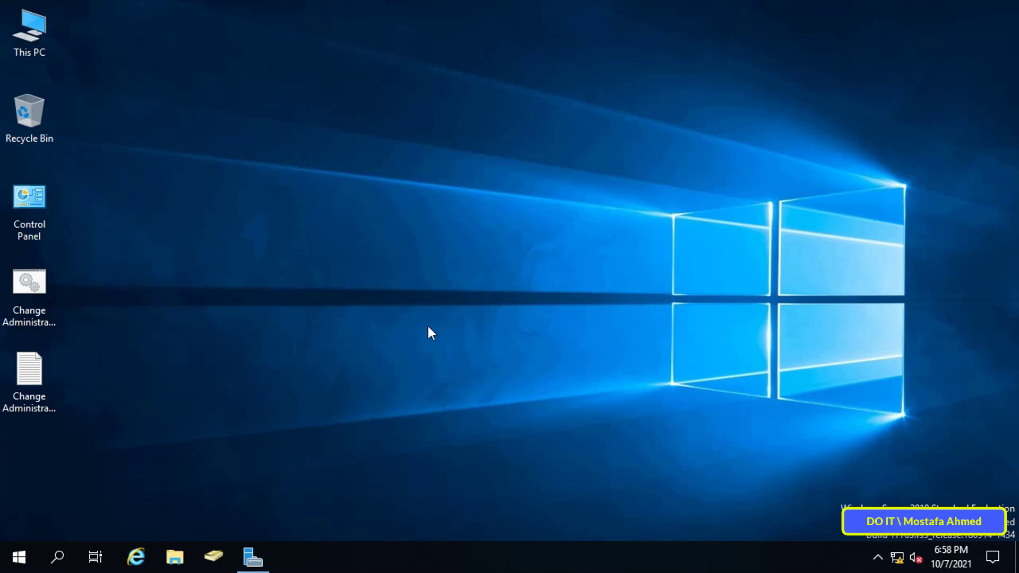
Bring up Server Manager's Tools list showing Group Policy Management
{"action": "left_click", "coordinate": [253, 557]}
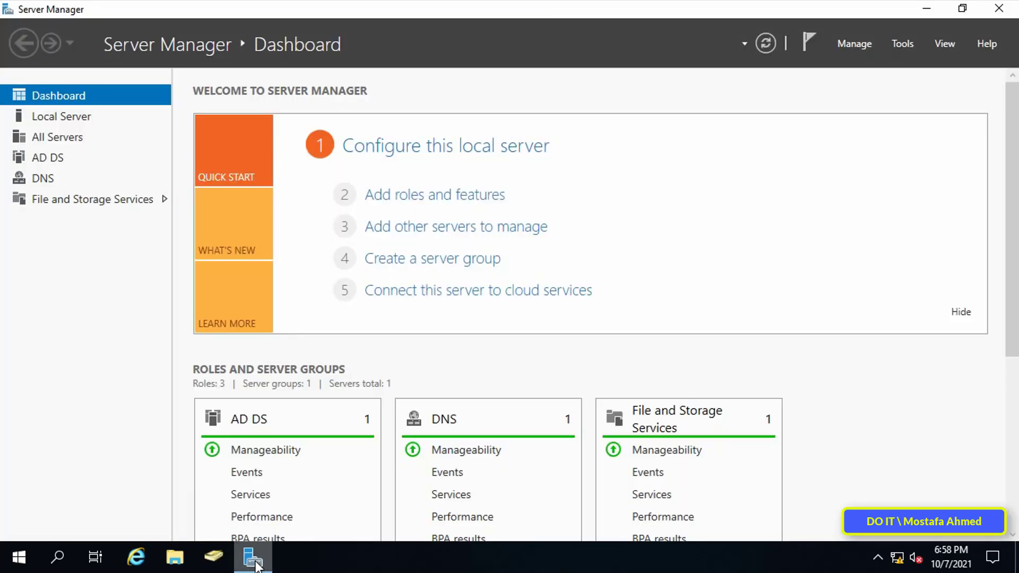
{"action": "mouse_move", "coordinate": [652, 339]}
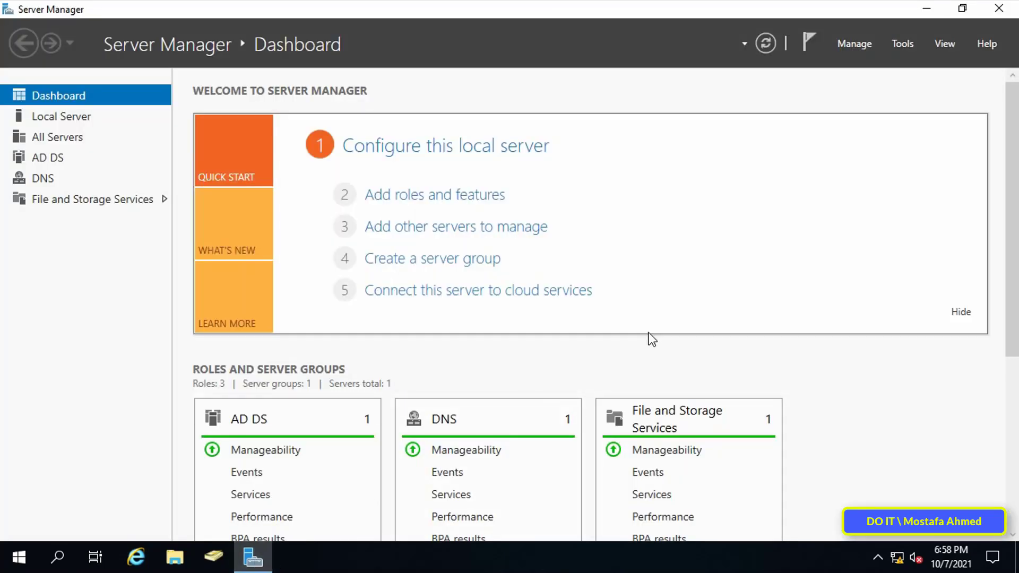
{"action": "left_click", "coordinate": [902, 43]}
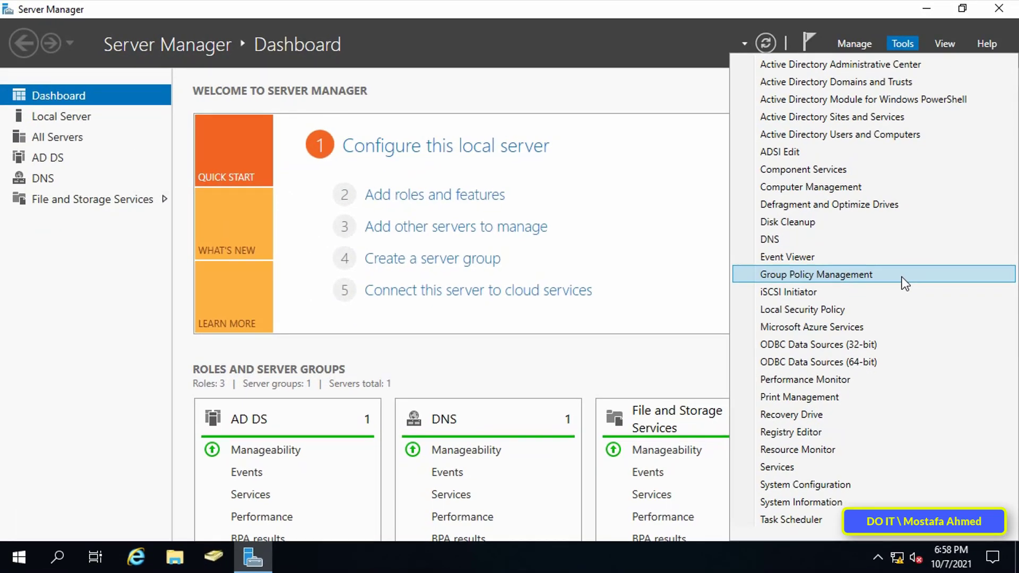
Create a new GPO named 'Disable USB Access' under the domain's Group Policy Objects
{"action": "left_click", "coordinate": [818, 273]}
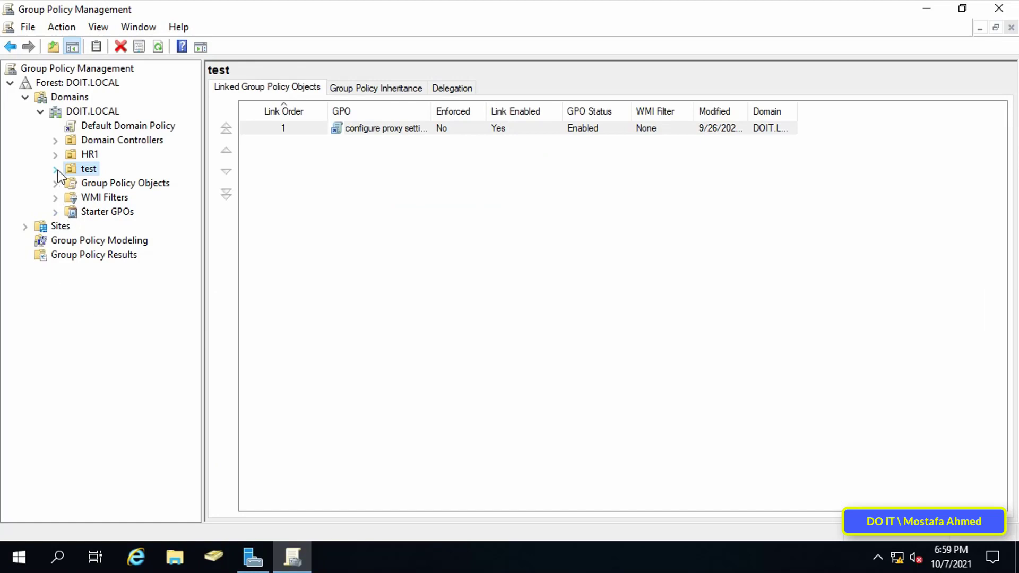
{"action": "mouse_move", "coordinate": [94, 193]}
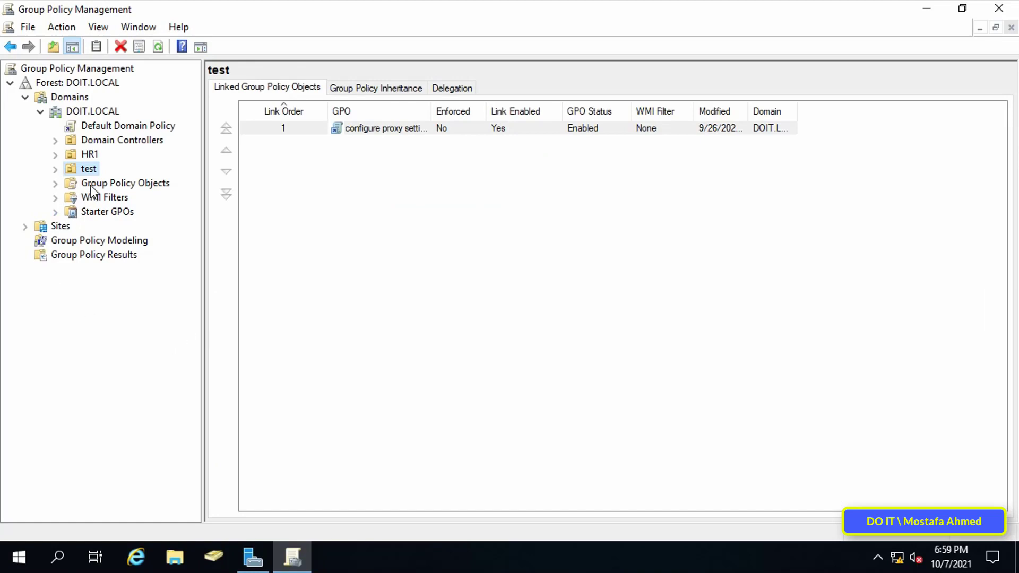
{"action": "left_click", "coordinate": [125, 183]}
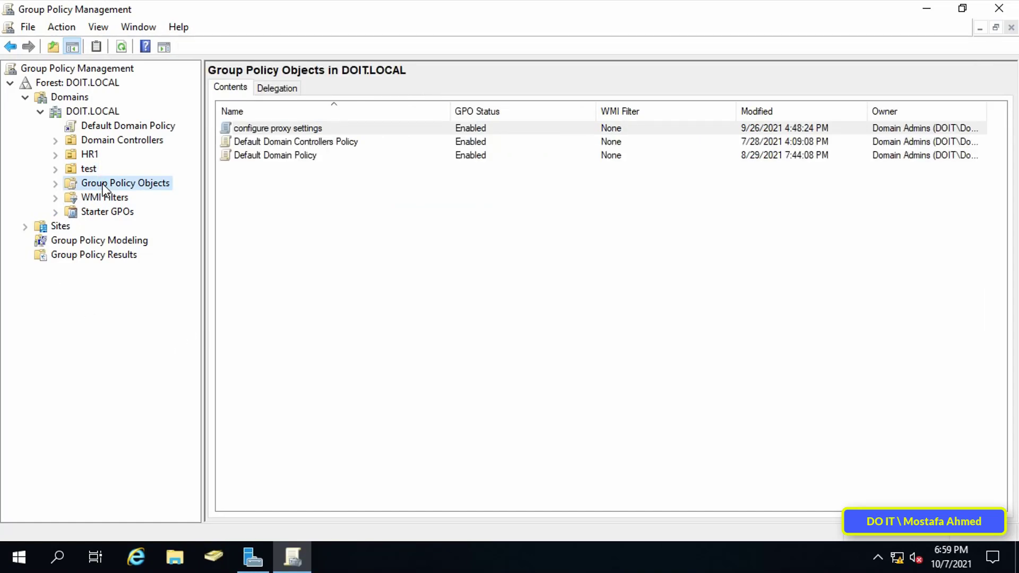
{"action": "right_click", "coordinate": [125, 182]}
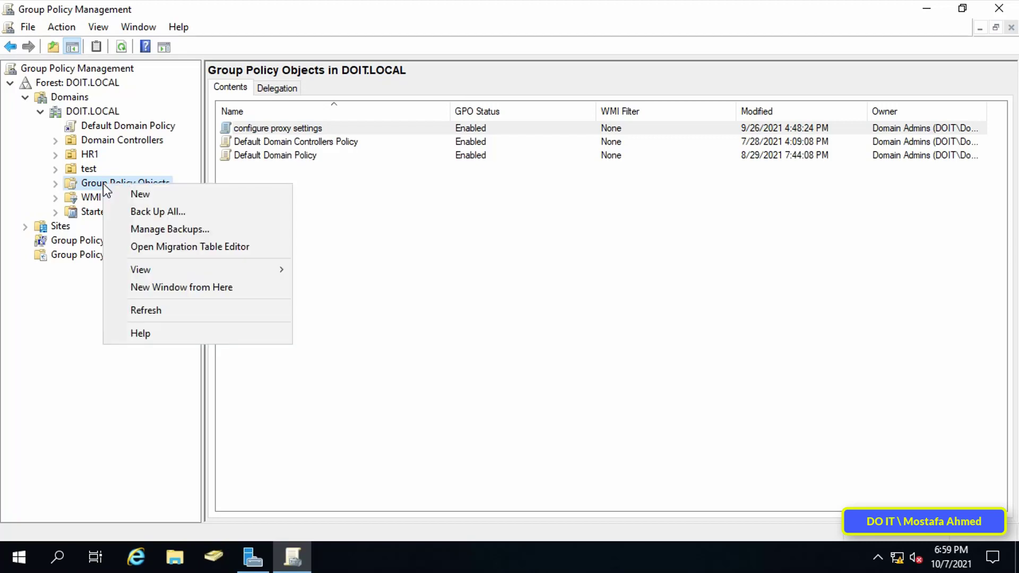
{"action": "left_click", "coordinate": [140, 193]}
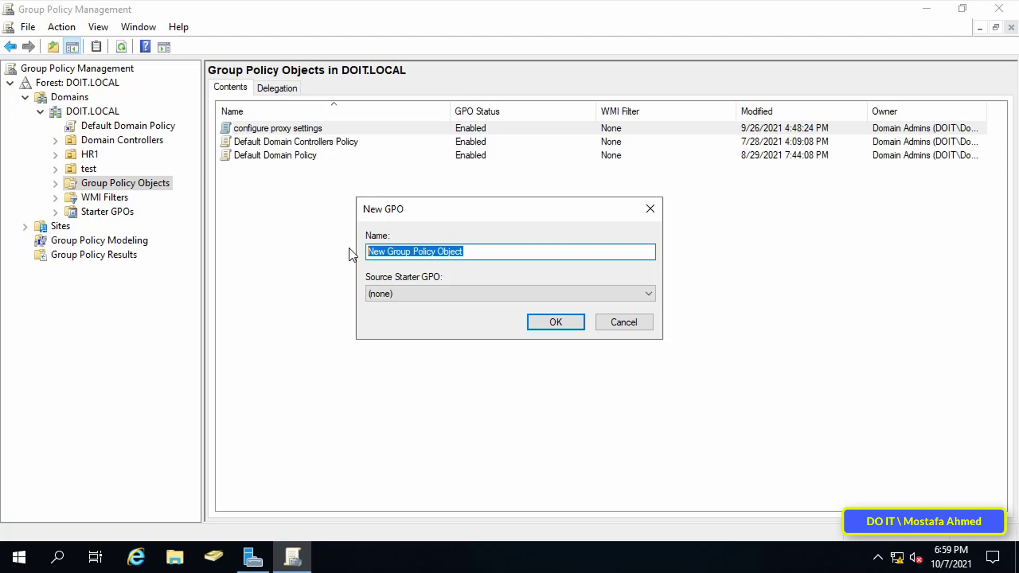
{"action": "type", "text": "Disable USB A"}
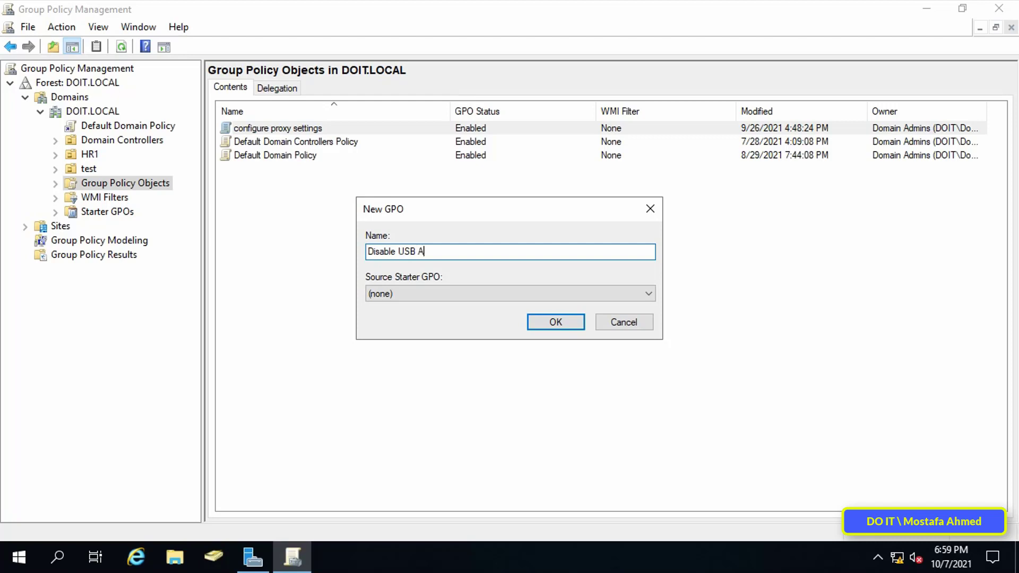
{"action": "type", "text": "ccess"}
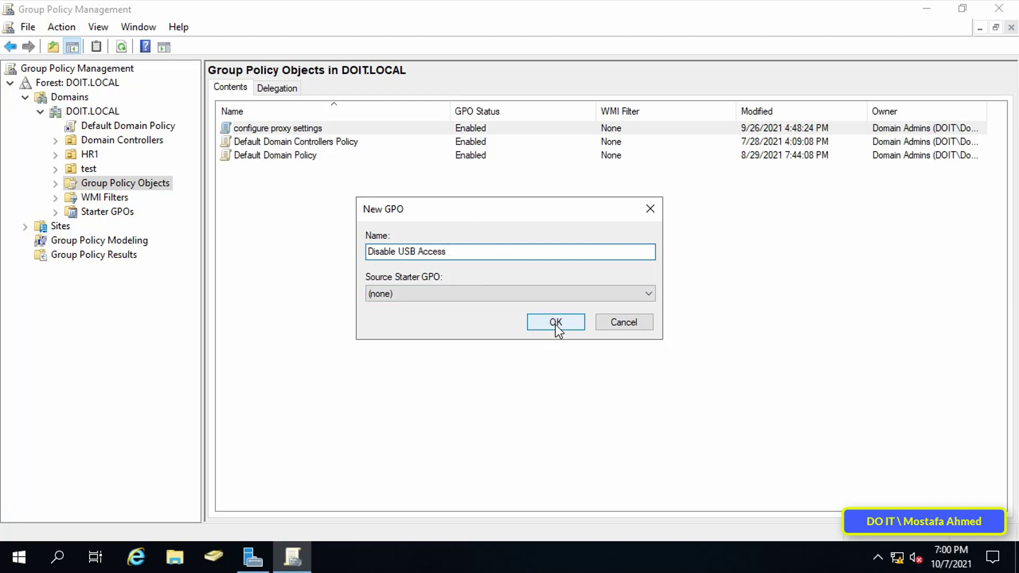
{"action": "left_click", "coordinate": [555, 323]}
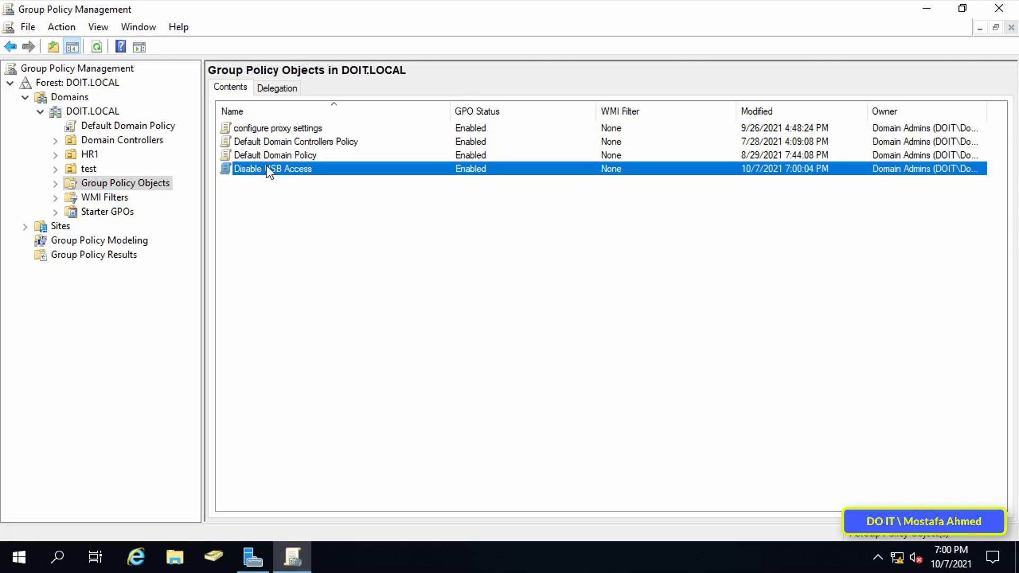
Edit the Disable USB Access GPO in a maximized Group Policy Management Editor
{"action": "right_click", "coordinate": [272, 169]}
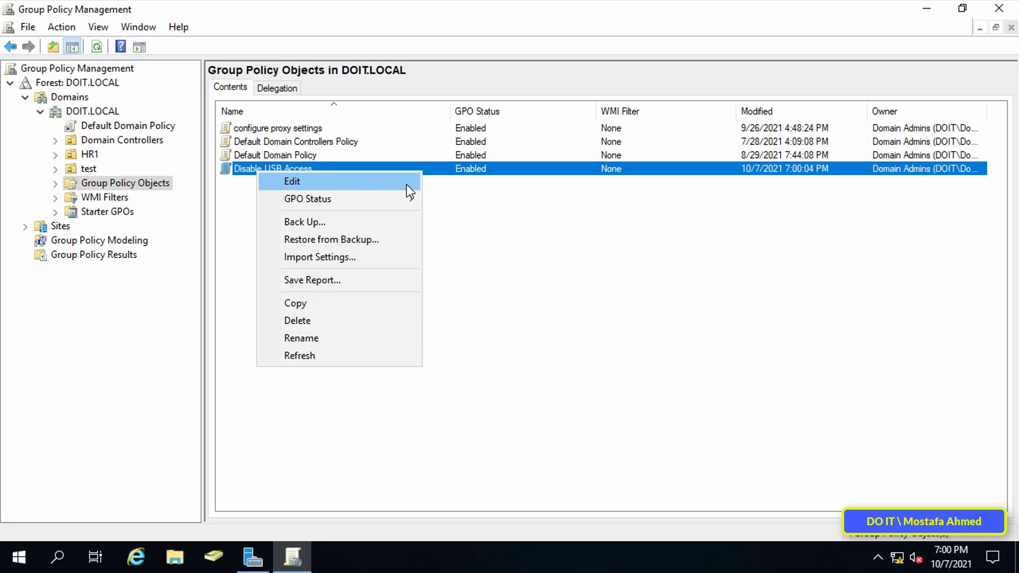
{"action": "left_click", "coordinate": [292, 181]}
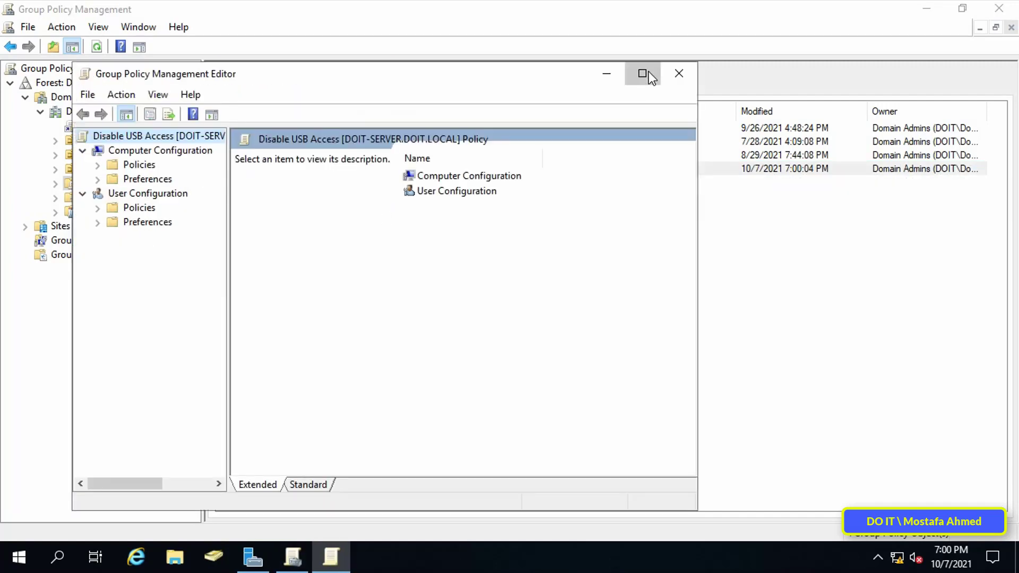
{"action": "left_click", "coordinate": [642, 74]}
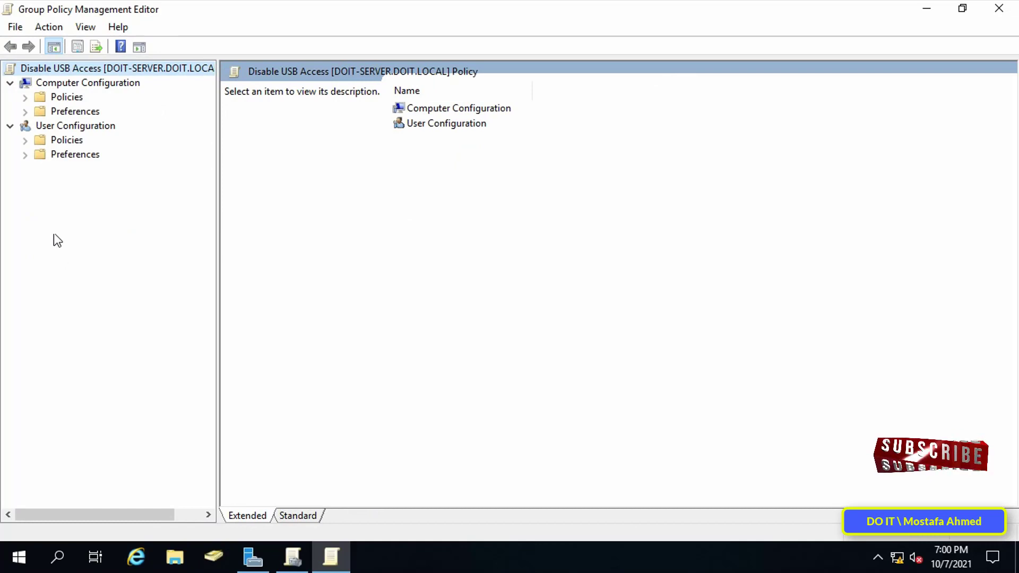
Browse to User Configuration > Administrative Templates > System > Removable Storage Access and review its settings
{"action": "left_click", "coordinate": [74, 126]}
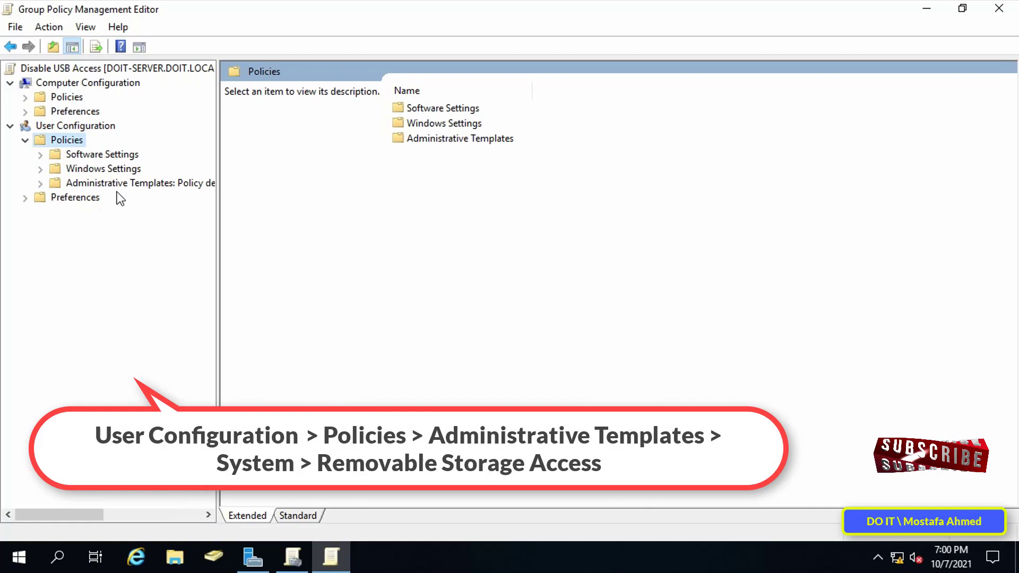
{"action": "left_click", "coordinate": [40, 182]}
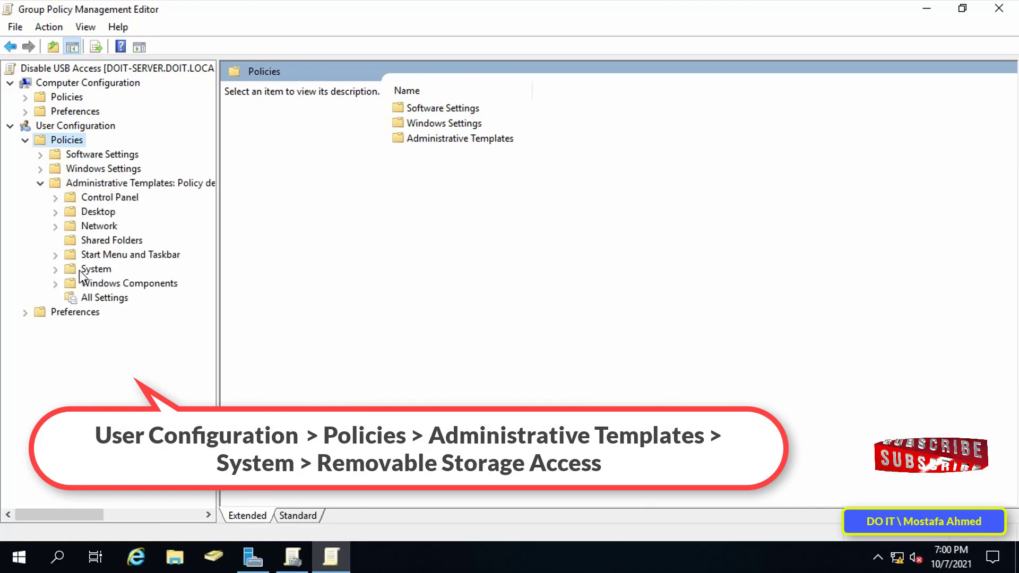
{"action": "left_click", "coordinate": [57, 268]}
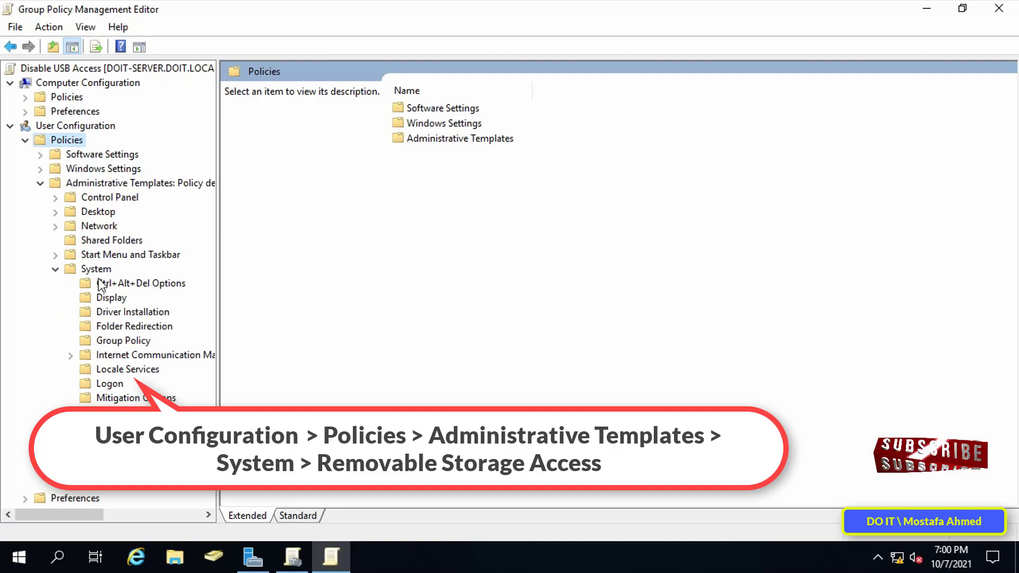
{"action": "left_click", "coordinate": [152, 426]}
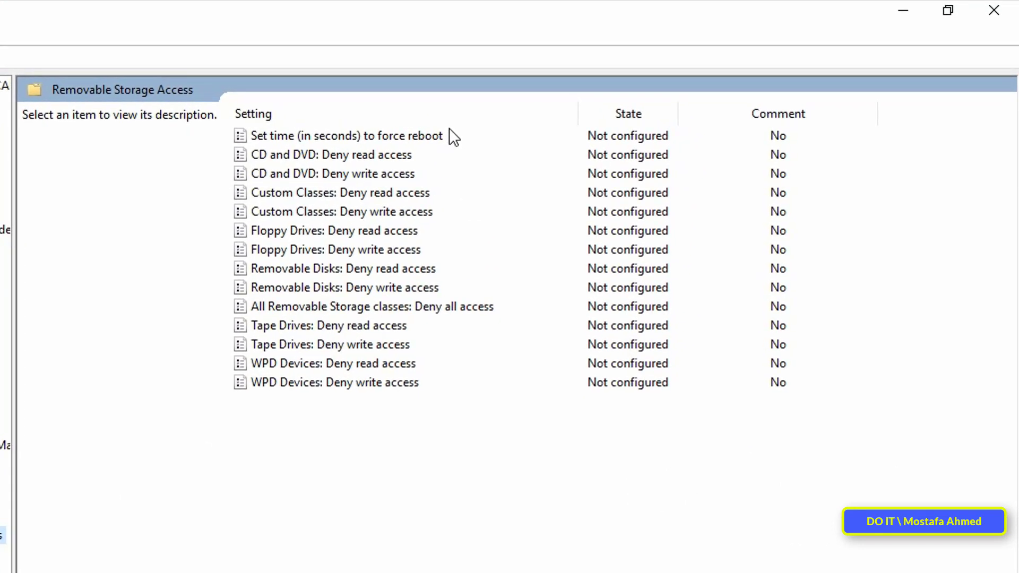
{"action": "mouse_move", "coordinate": [433, 274]}
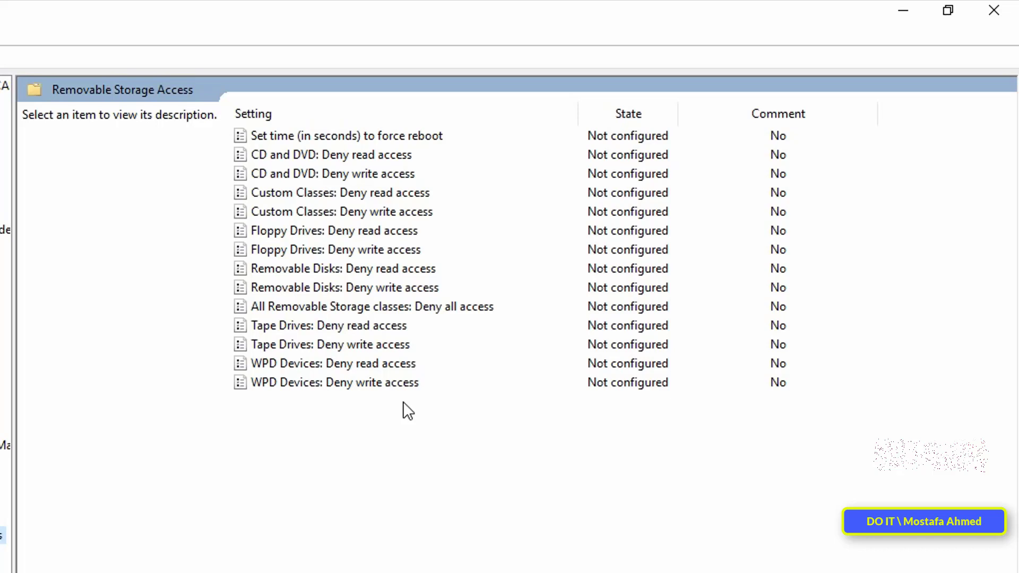
{"action": "mouse_move", "coordinate": [361, 167]}
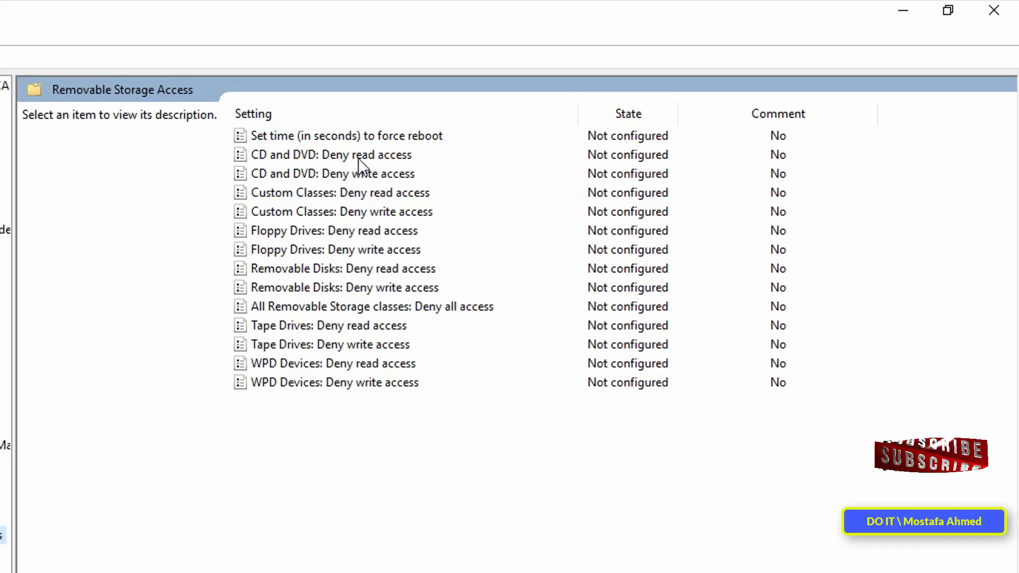
{"action": "mouse_move", "coordinate": [380, 172]}
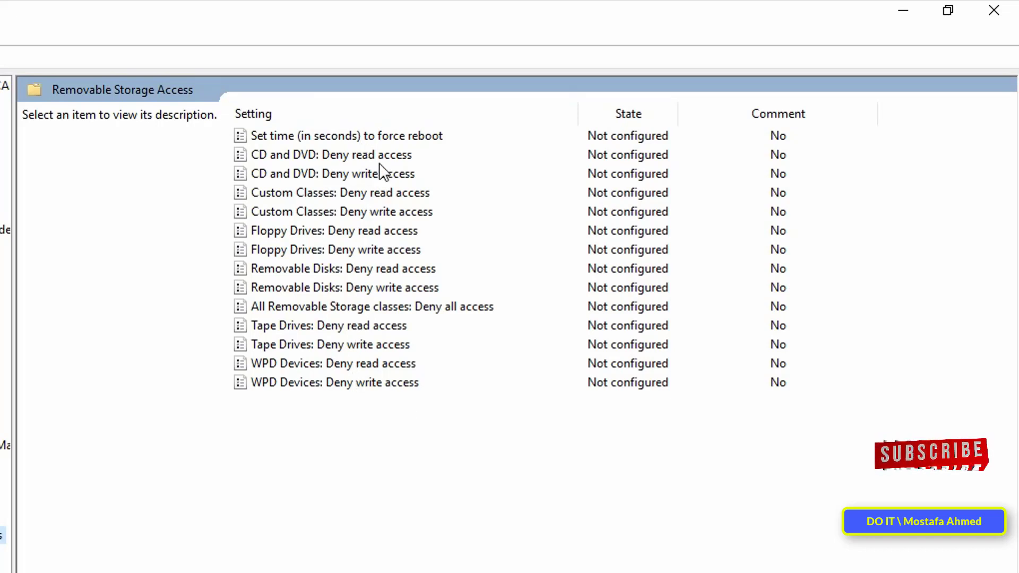
{"action": "left_click", "coordinate": [331, 155]}
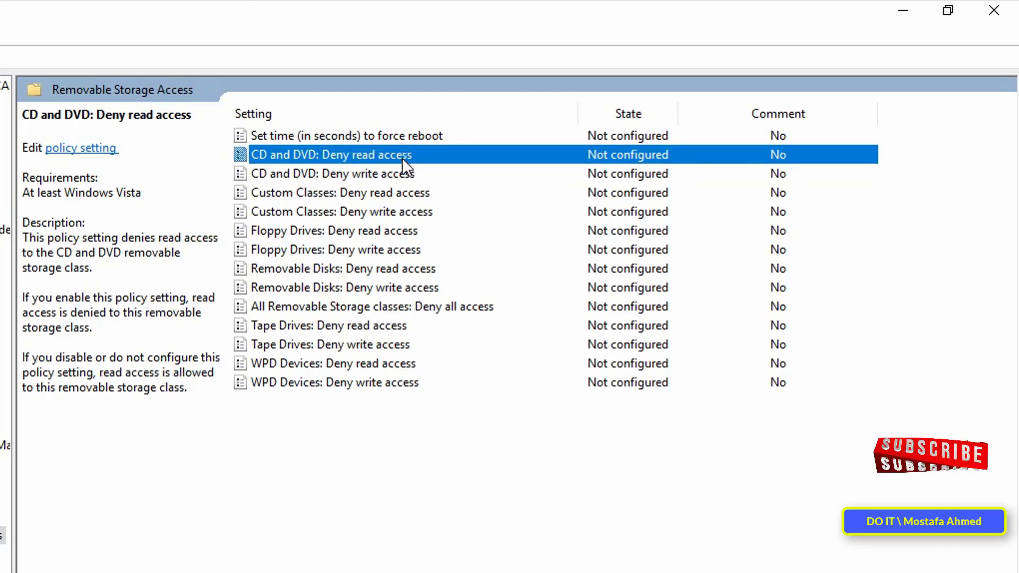
{"action": "left_click", "coordinate": [370, 306]}
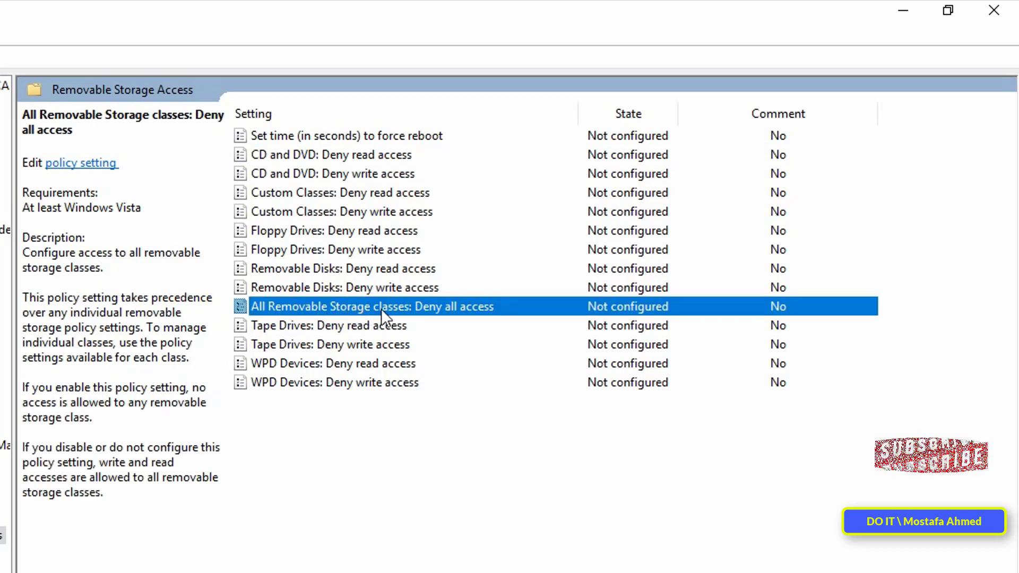
{"action": "mouse_move", "coordinate": [259, 316]}
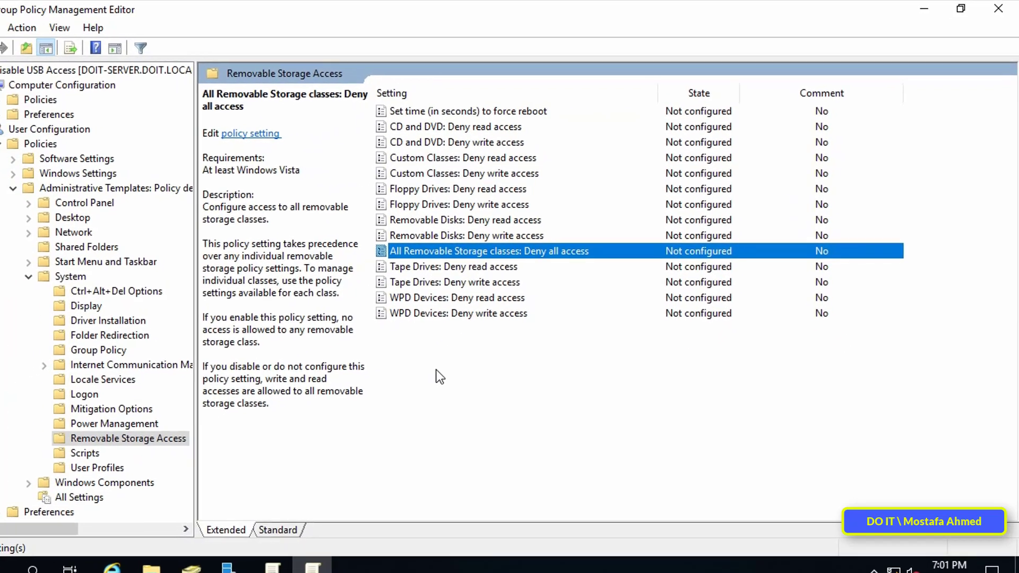
Set 'All Removable Storage classes: Deny all access' to Enabled and close the editor
{"action": "double_click", "coordinate": [489, 250]}
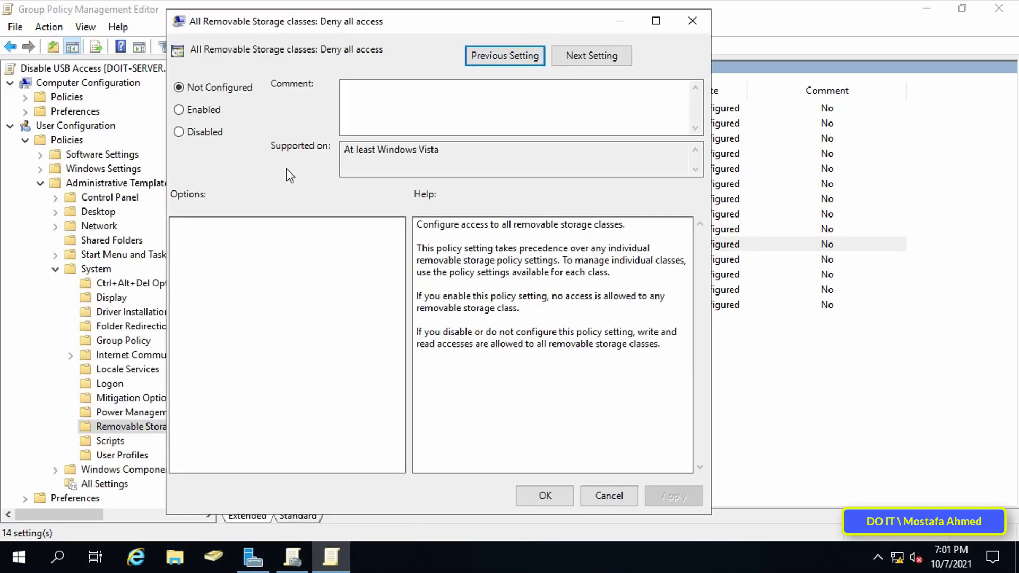
{"action": "left_click", "coordinate": [179, 110]}
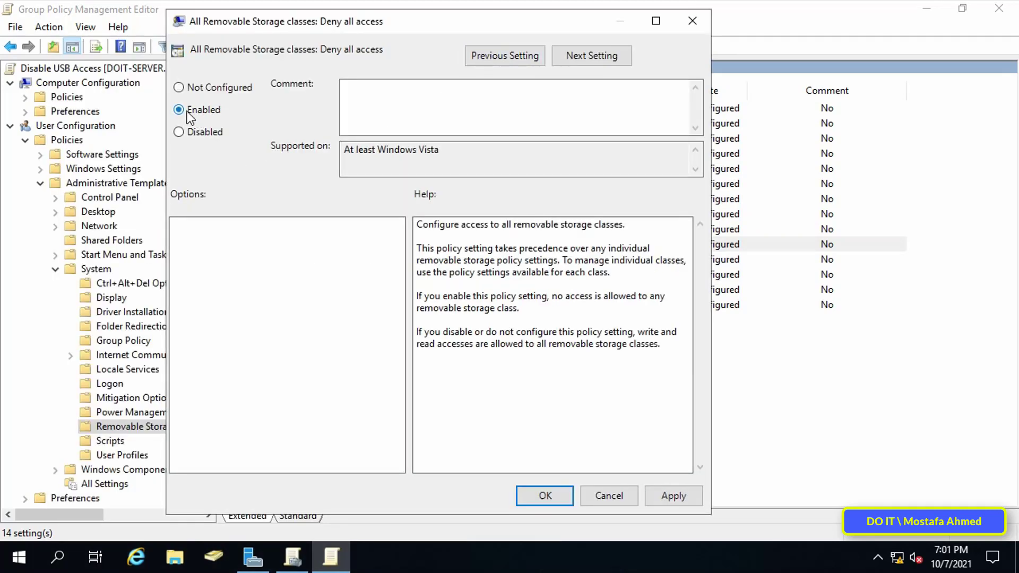
{"action": "left_click", "coordinate": [544, 496]}
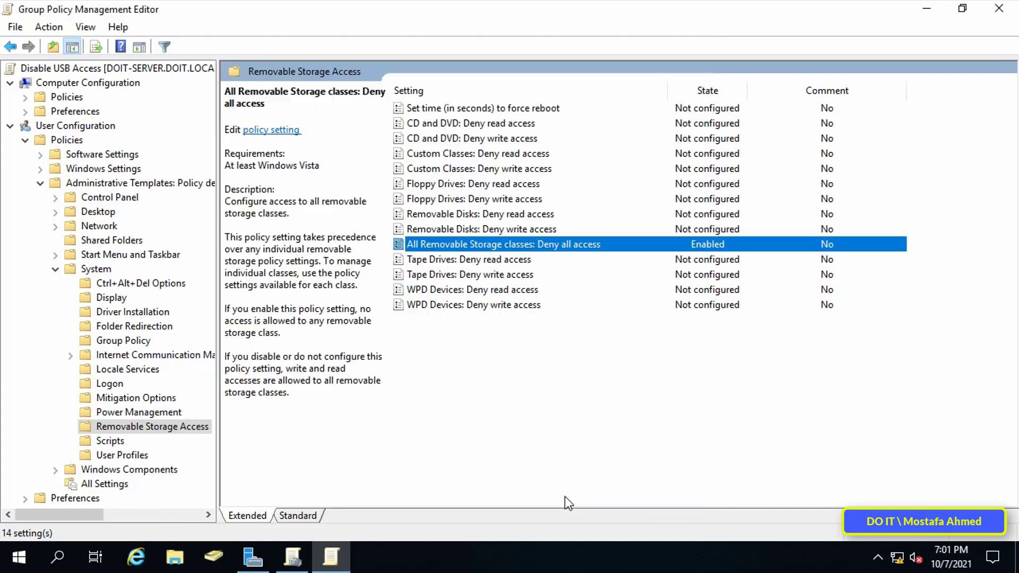
{"action": "mouse_move", "coordinate": [643, 252]}
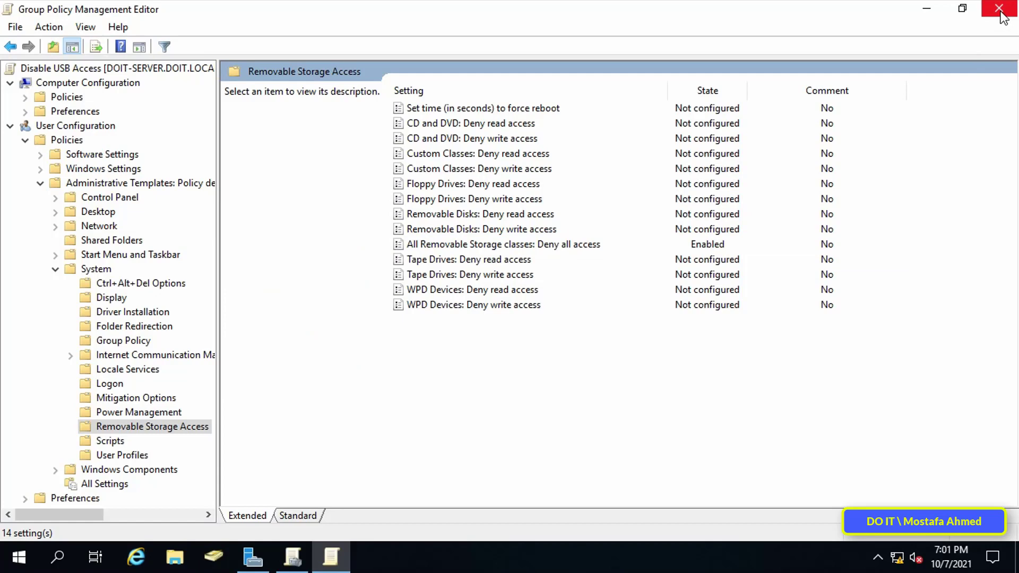
{"action": "left_click", "coordinate": [1003, 9]}
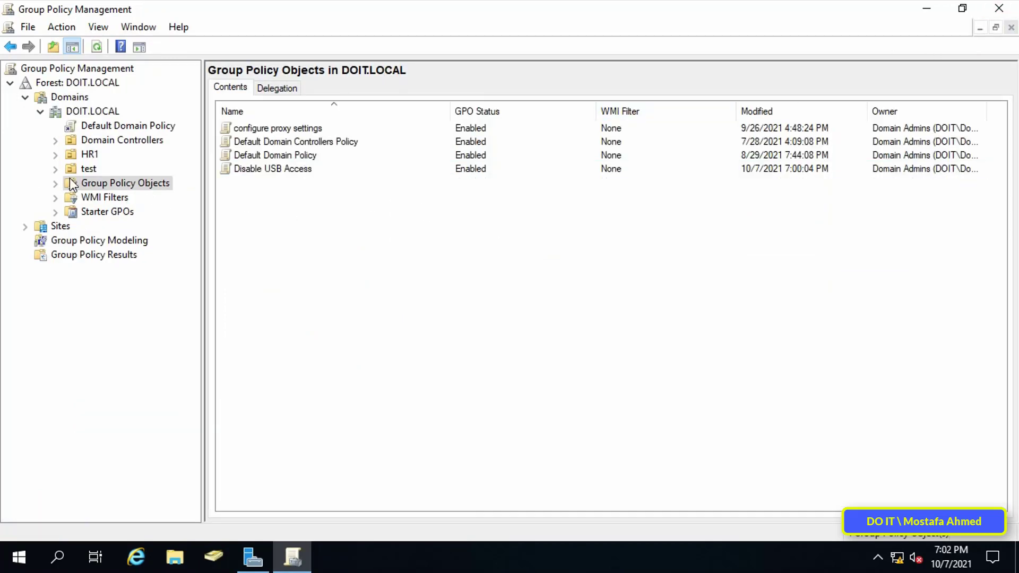
Link the existing Disable USB Access GPO to the test OU
{"action": "left_click", "coordinate": [88, 169]}
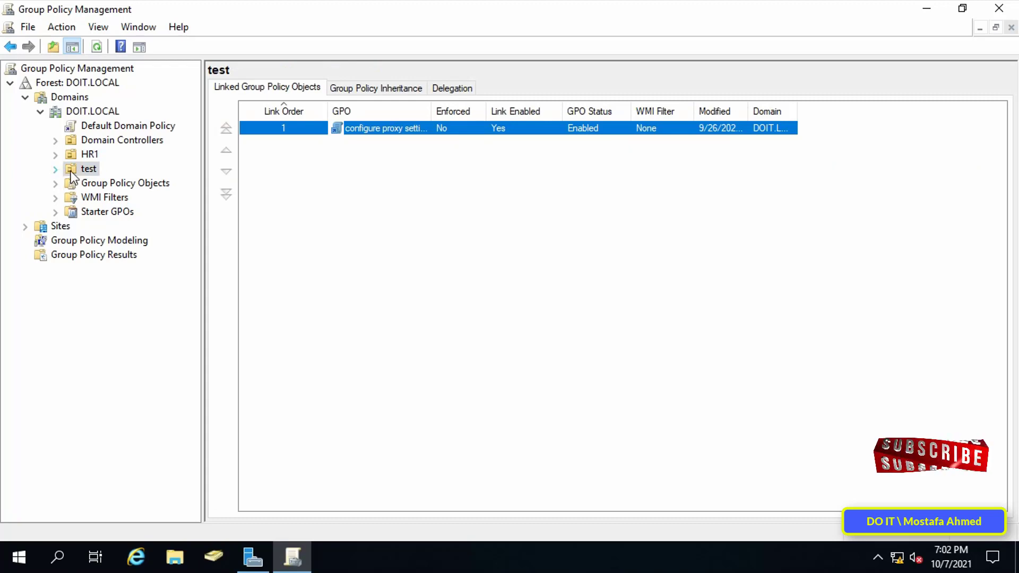
{"action": "right_click", "coordinate": [88, 169]}
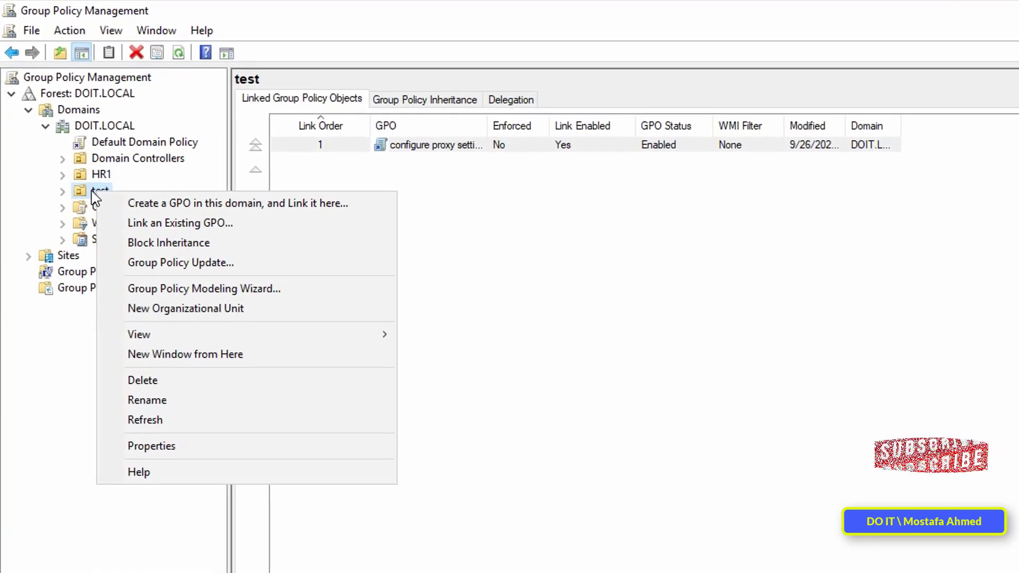
{"action": "mouse_move", "coordinate": [192, 236]}
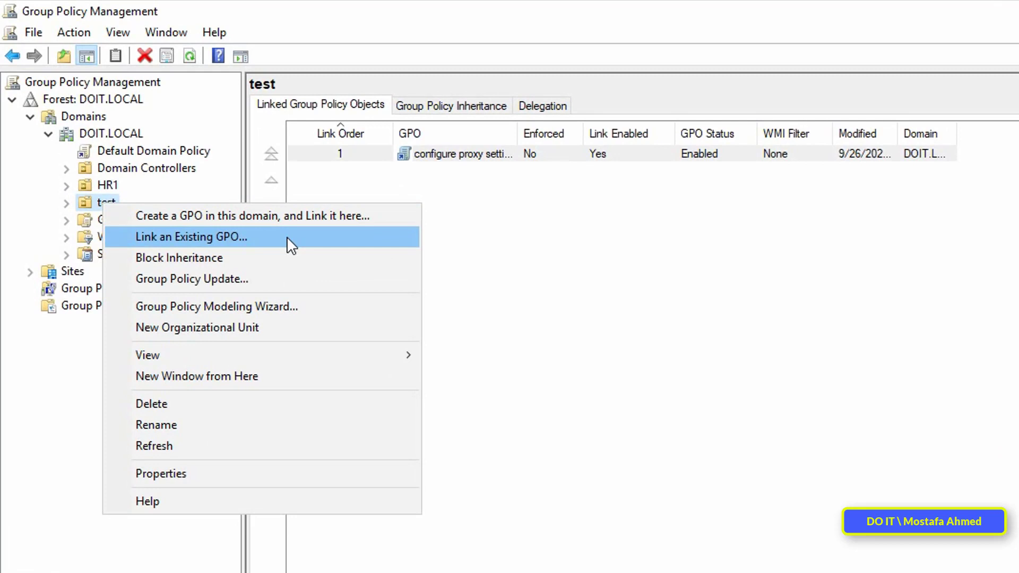
{"action": "left_click", "coordinate": [191, 237]}
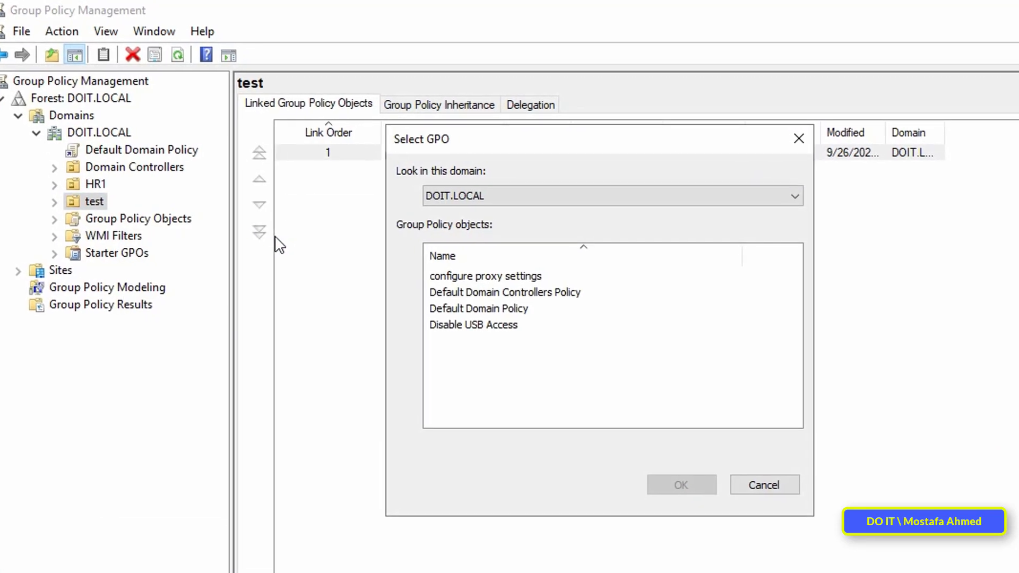
{"action": "left_click", "coordinate": [473, 324]}
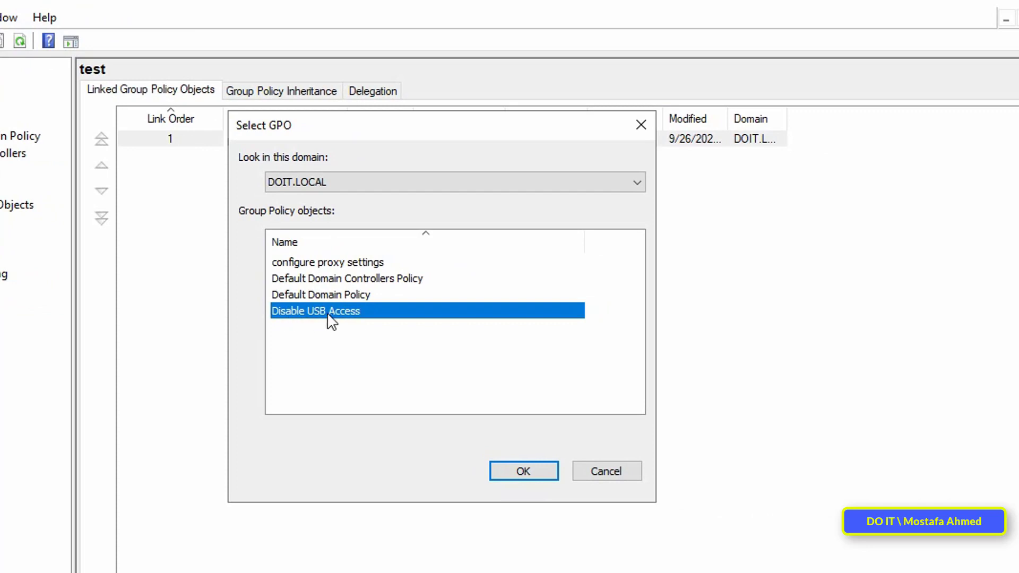
{"action": "left_click", "coordinate": [523, 470]}
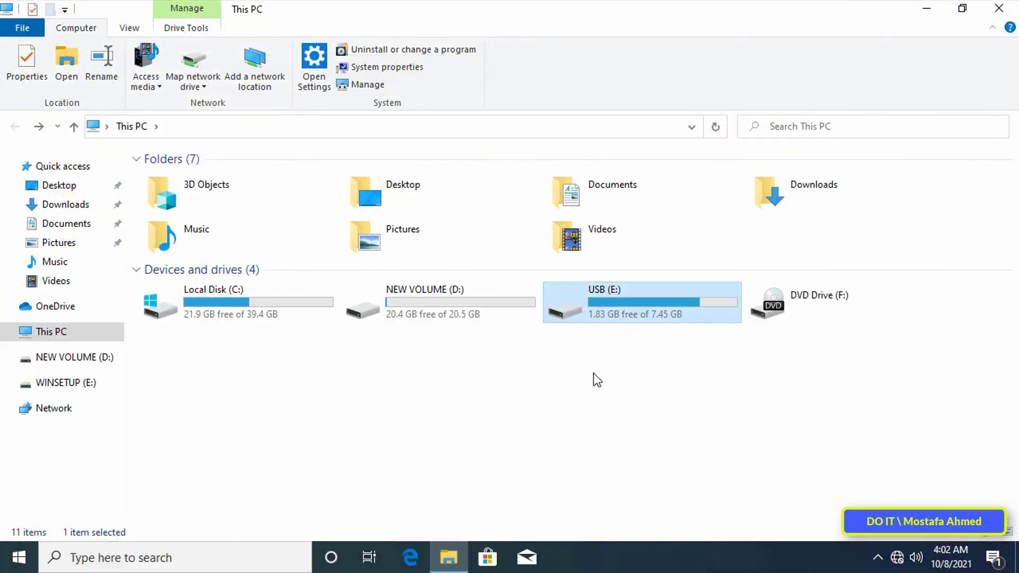
Confirm USB (E:) still opens on the client, then start signing out the Test1 account
{"action": "double_click", "coordinate": [611, 302]}
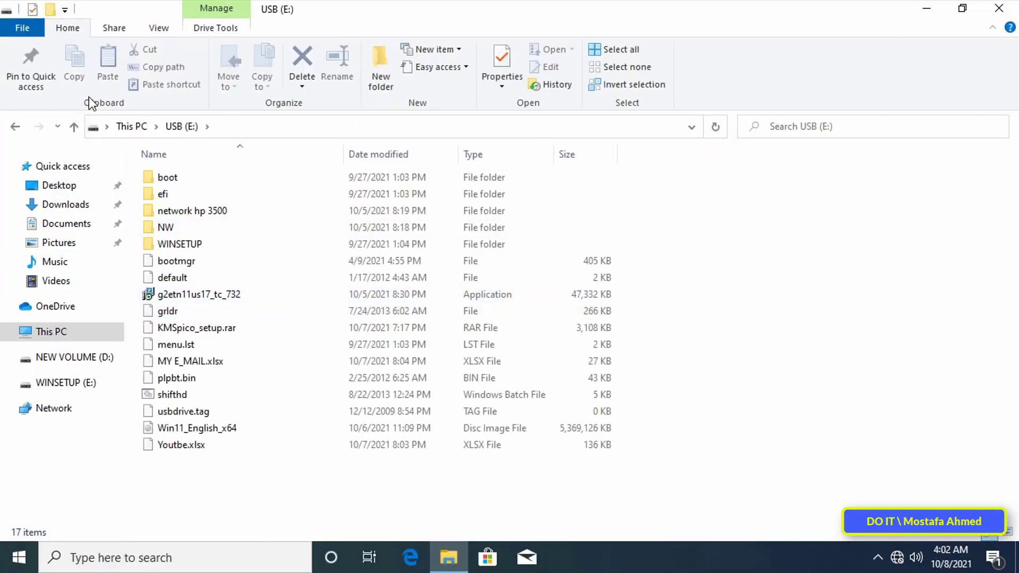
{"action": "left_click", "coordinate": [132, 126]}
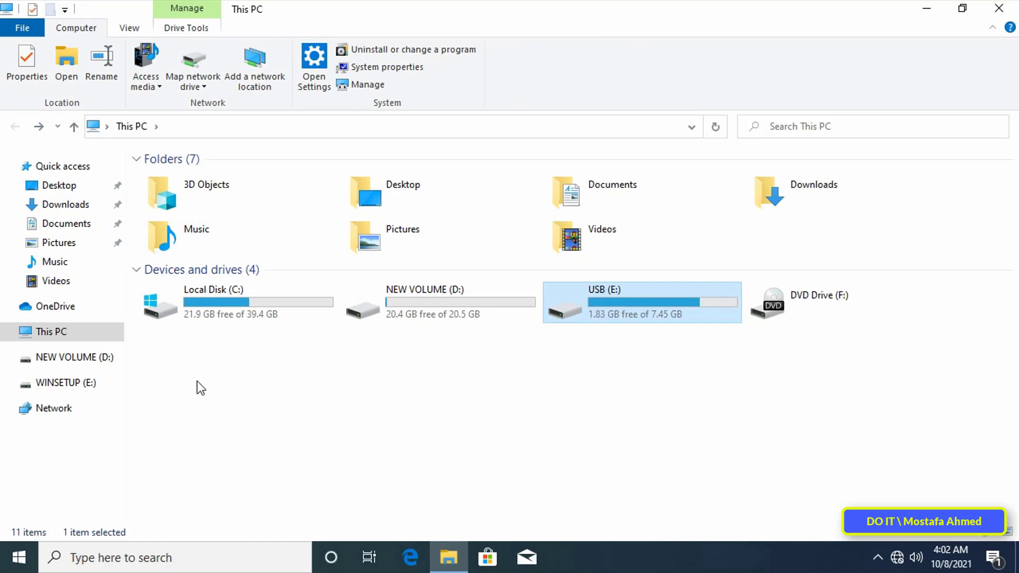
{"action": "left_click", "coordinate": [18, 558]}
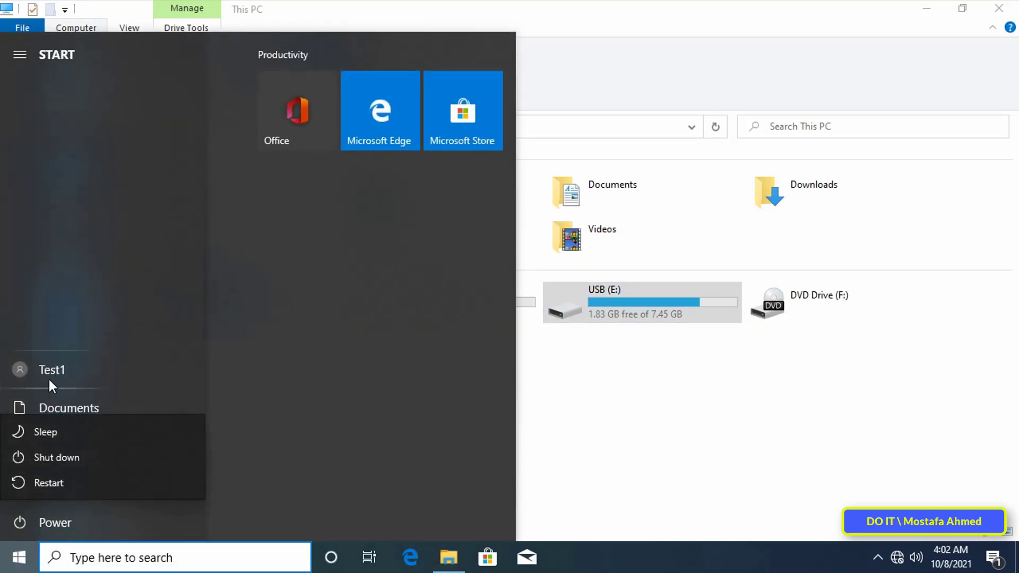
{"action": "left_click", "coordinate": [51, 369]}
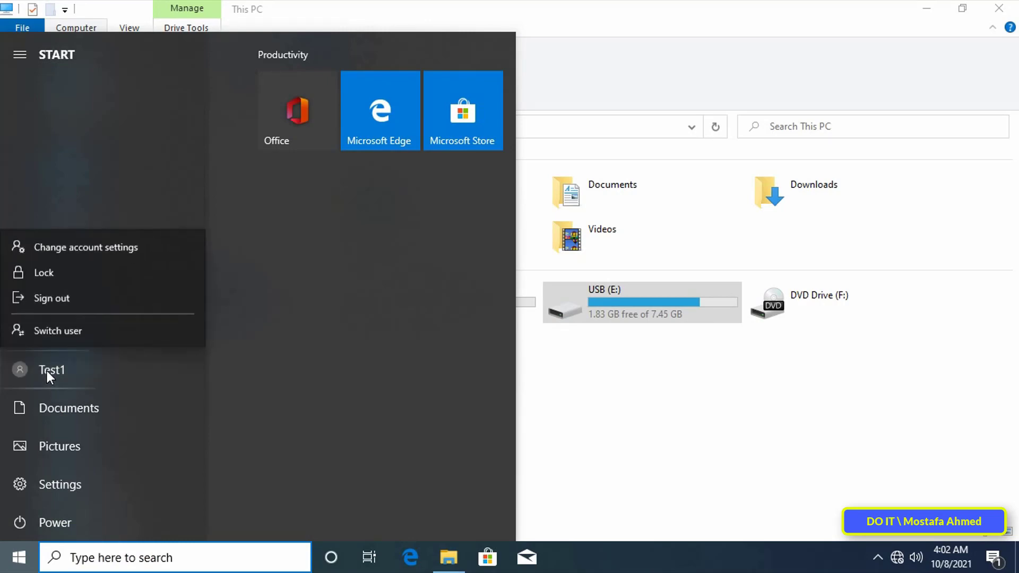
{"action": "mouse_move", "coordinate": [144, 314]}
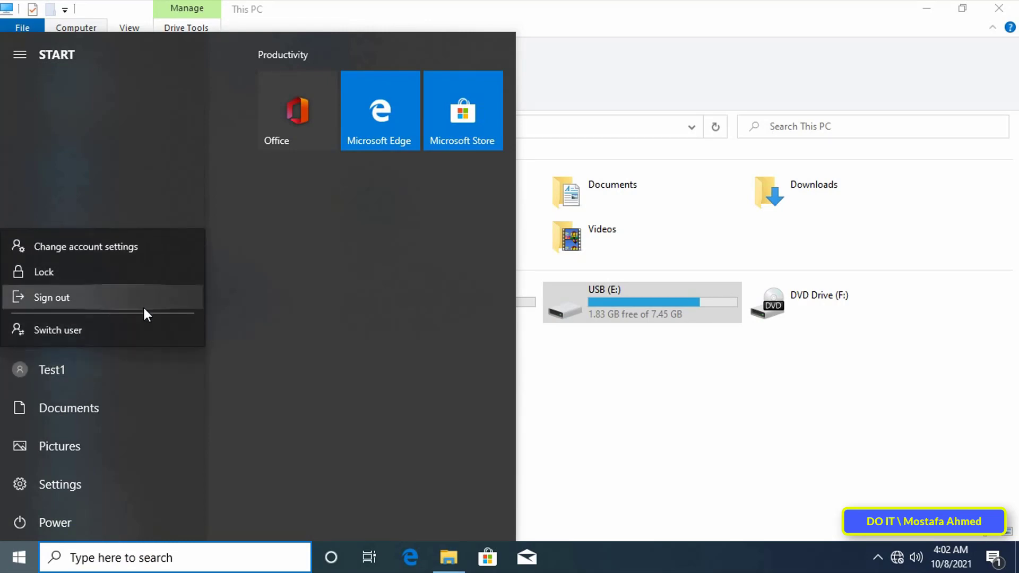
{"action": "mouse_move", "coordinate": [552, 428]}
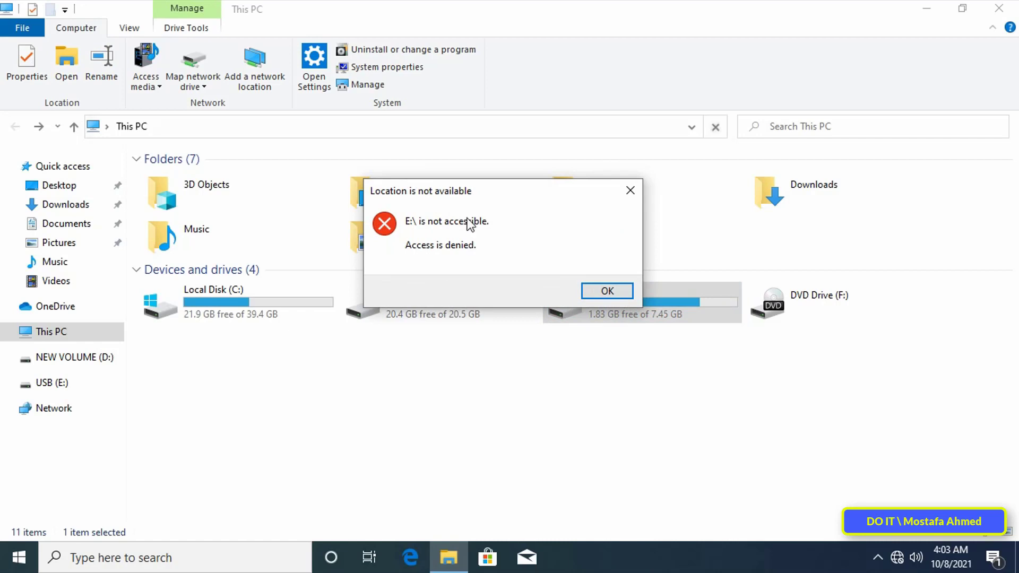
Verify USB (E:) now fails with 'E:\ is not accessible. Access is denied.' after signing back in
{"action": "left_click", "coordinate": [606, 291]}
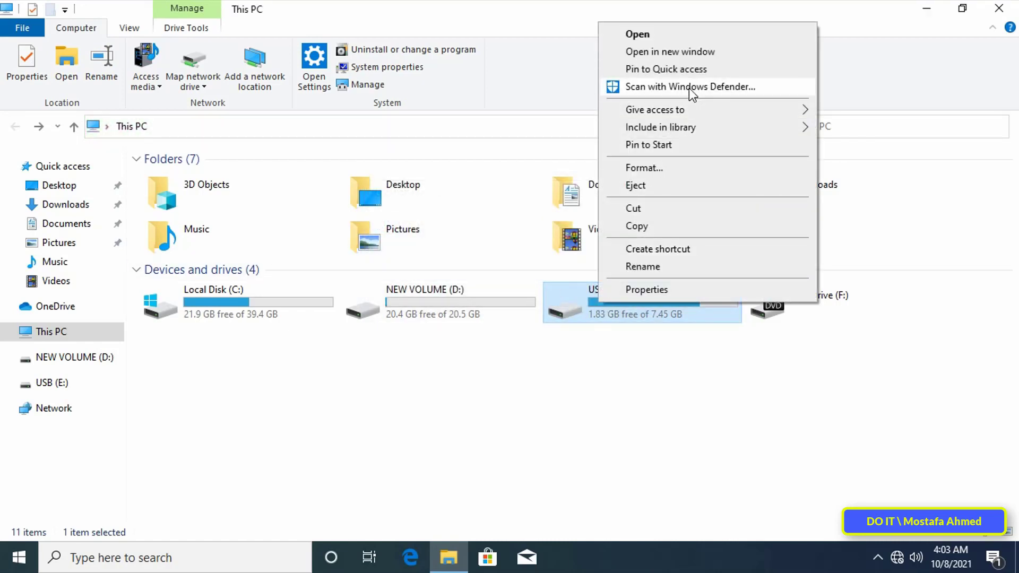
{"action": "left_click", "coordinate": [636, 34]}
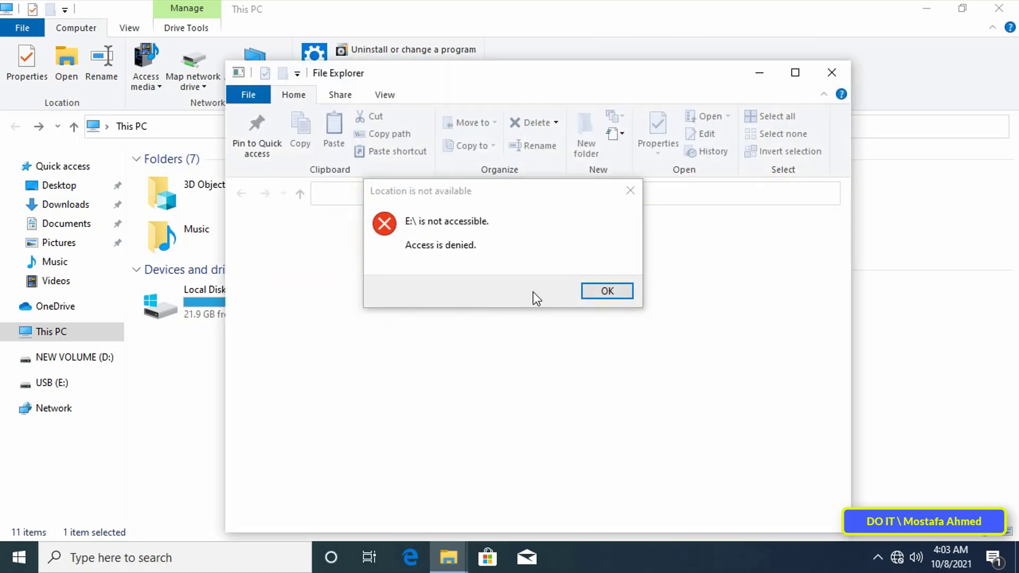
{"action": "left_click", "coordinate": [606, 291]}
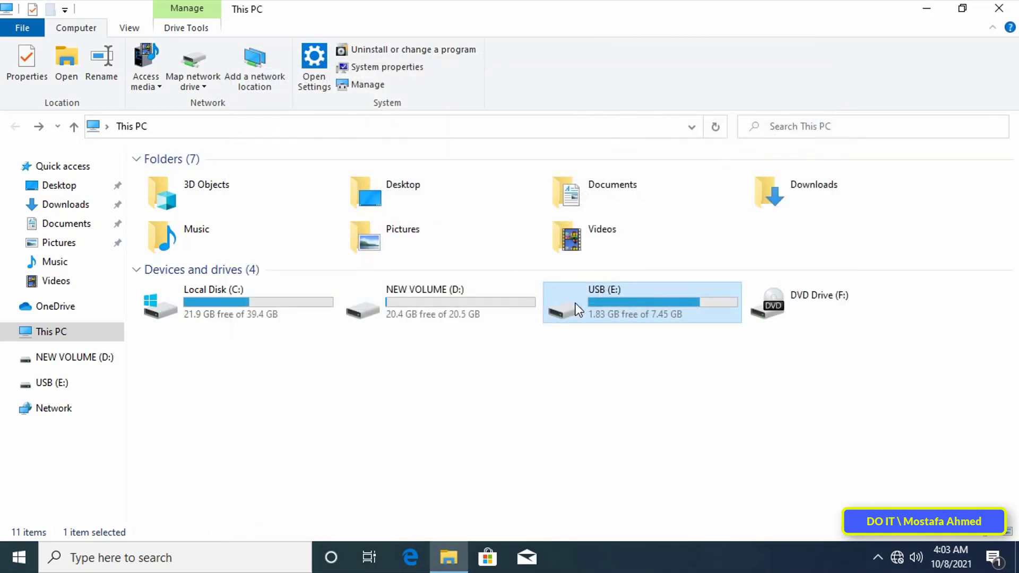
{"action": "left_click", "coordinate": [691, 127]}
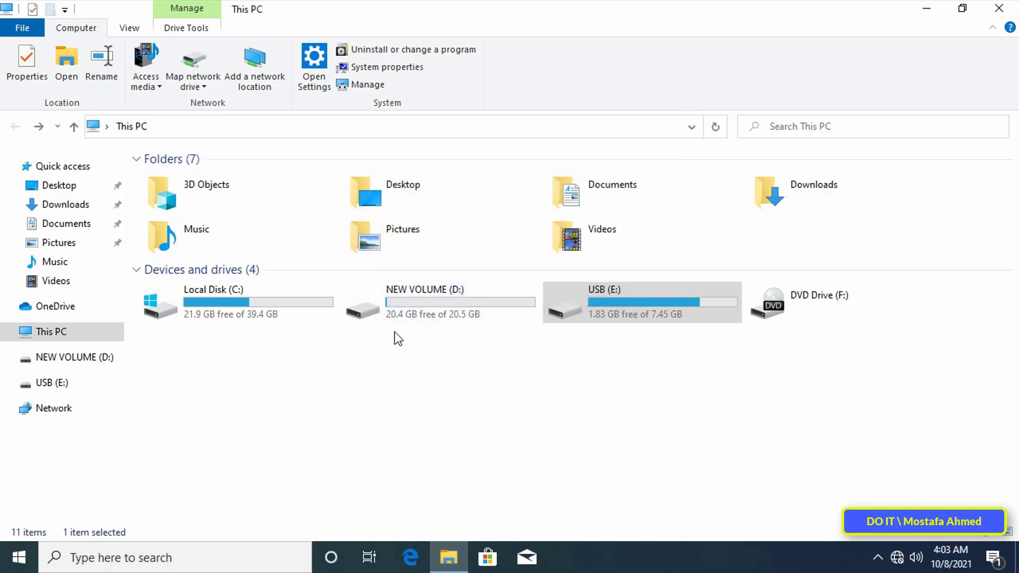
{"action": "left_click", "coordinate": [618, 309]}
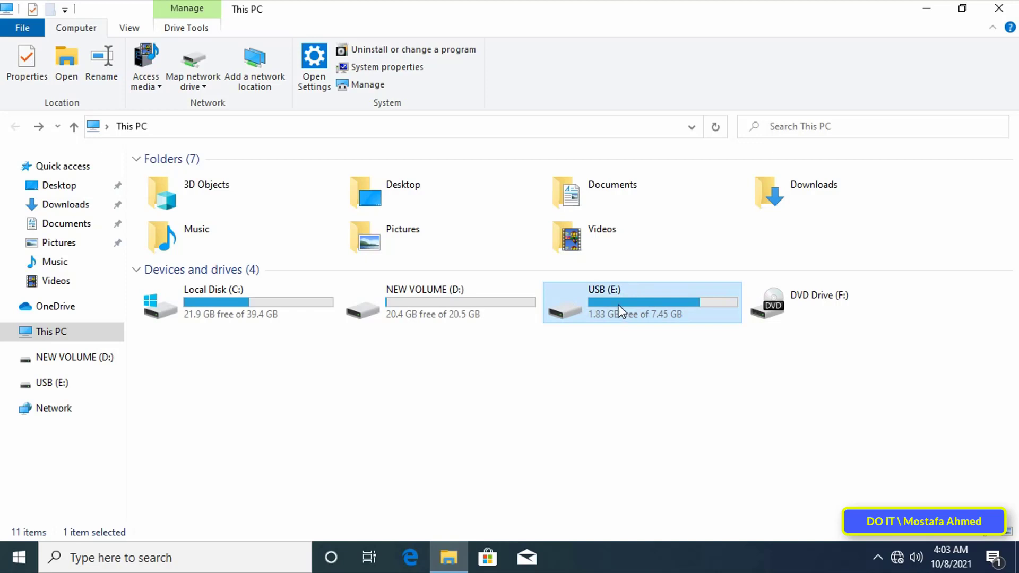